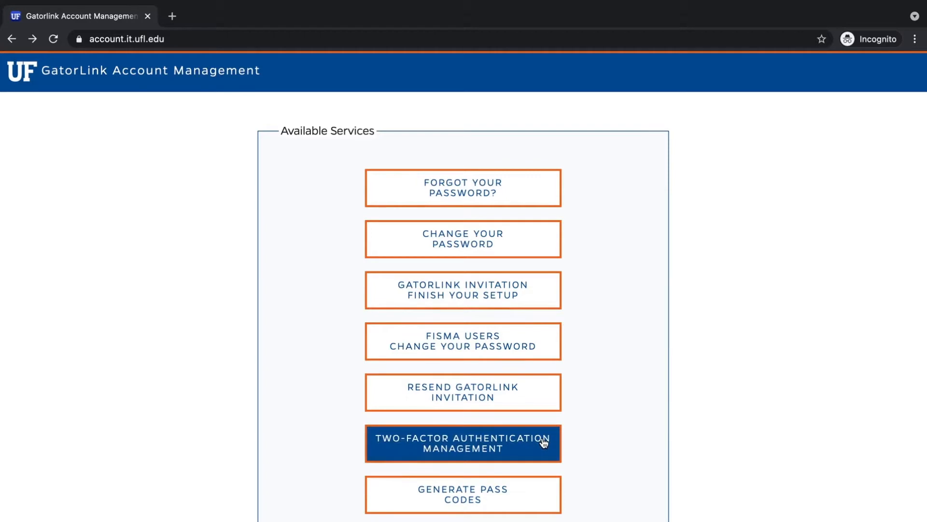
Step: Open Two-Factor Authentication Management from the Available Services page
left_click(464, 443)
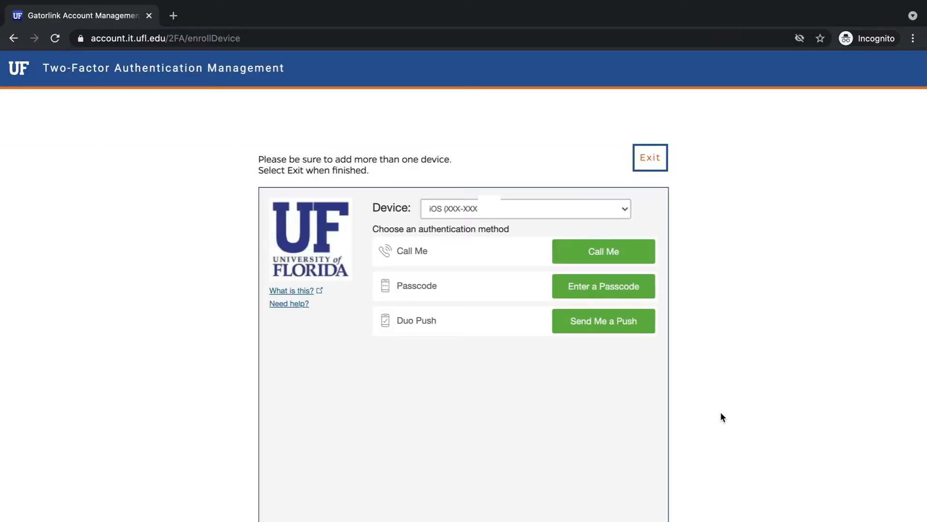
mouse_move(700, 290)
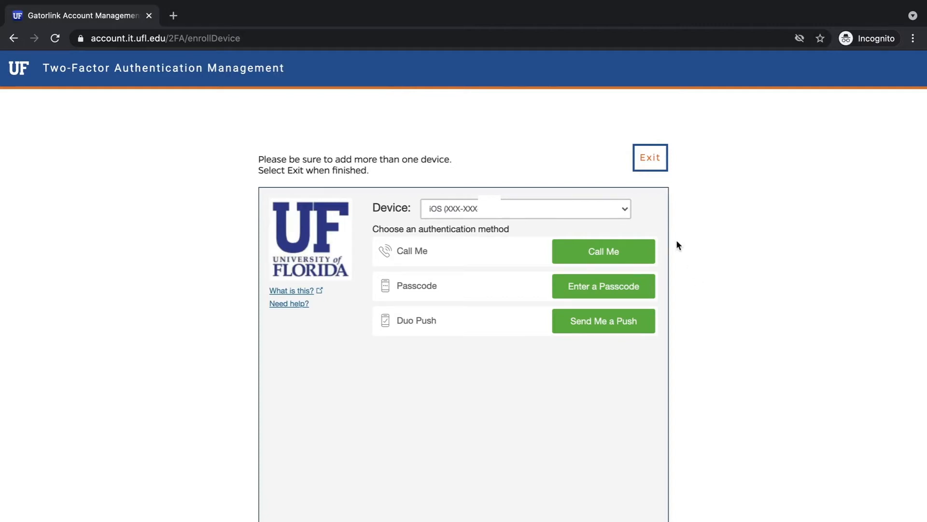
mouse_move(641, 222)
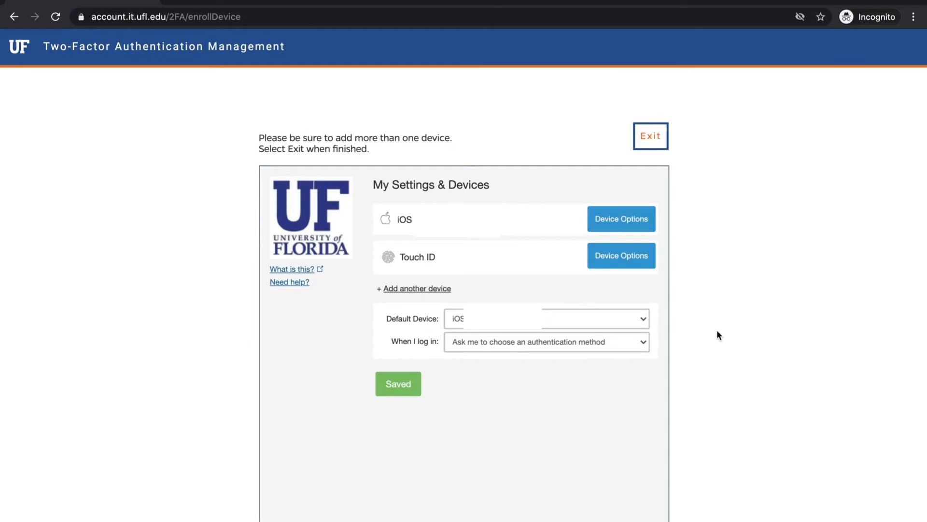
mouse_move(464, 291)
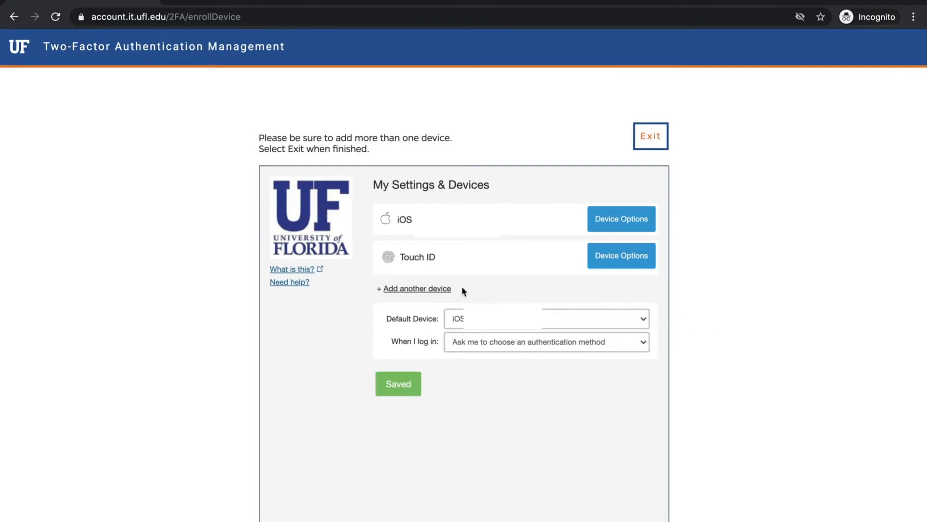
Step: Add another device as an iOS tablet to reach the Duo Mobile install instructions
left_click(416, 289)
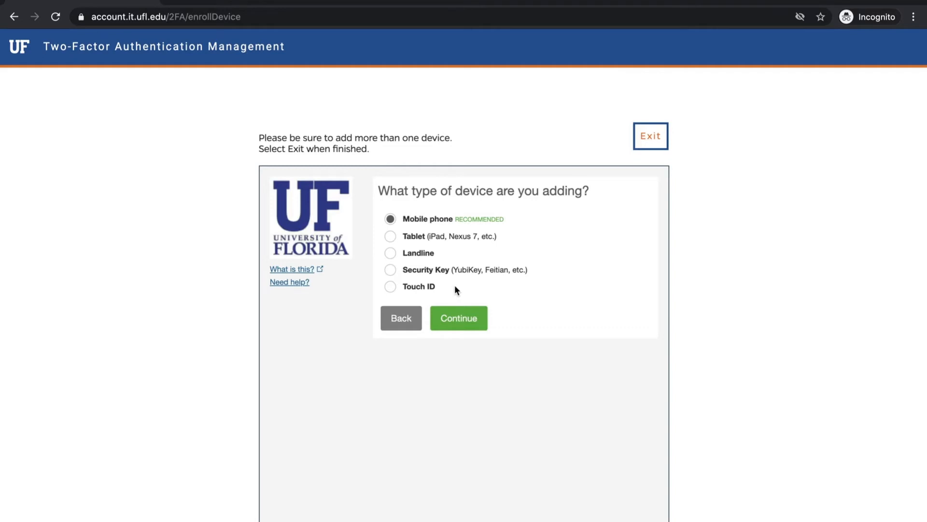
left_click(390, 236)
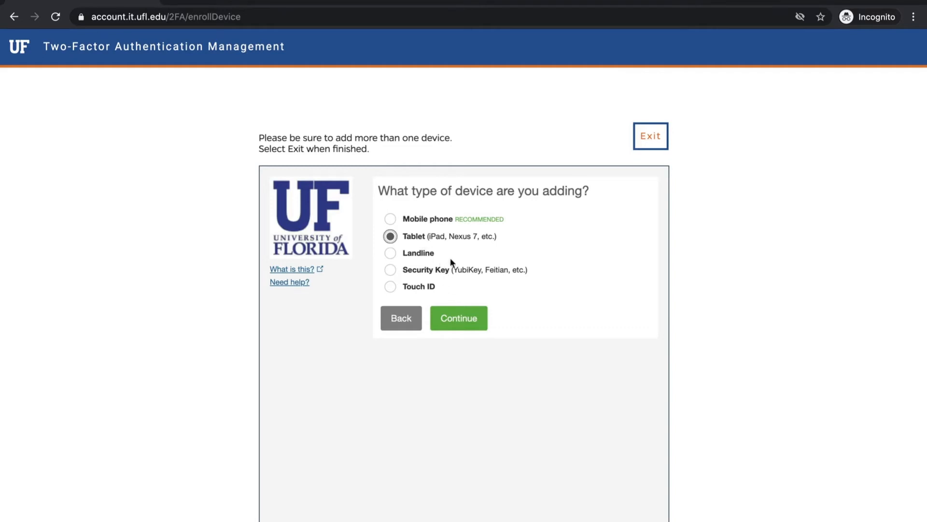
left_click(458, 318)
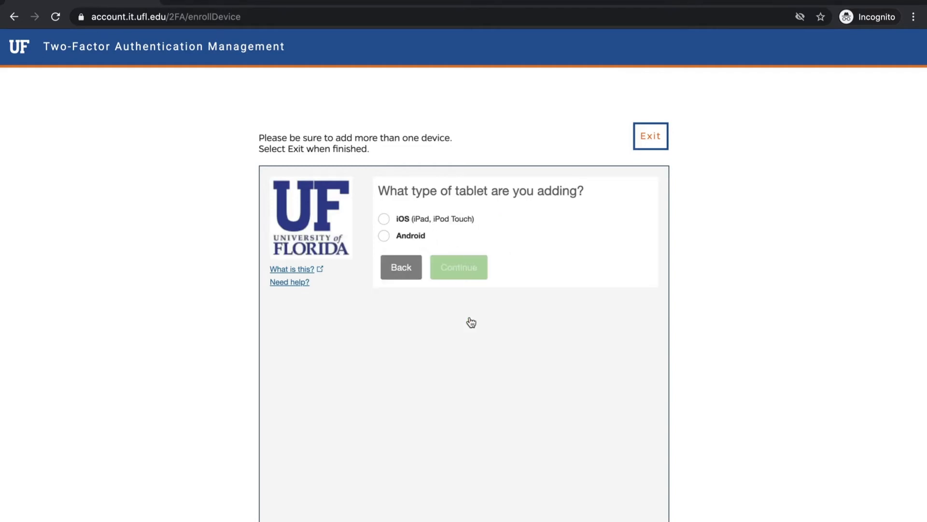
left_click(384, 218)
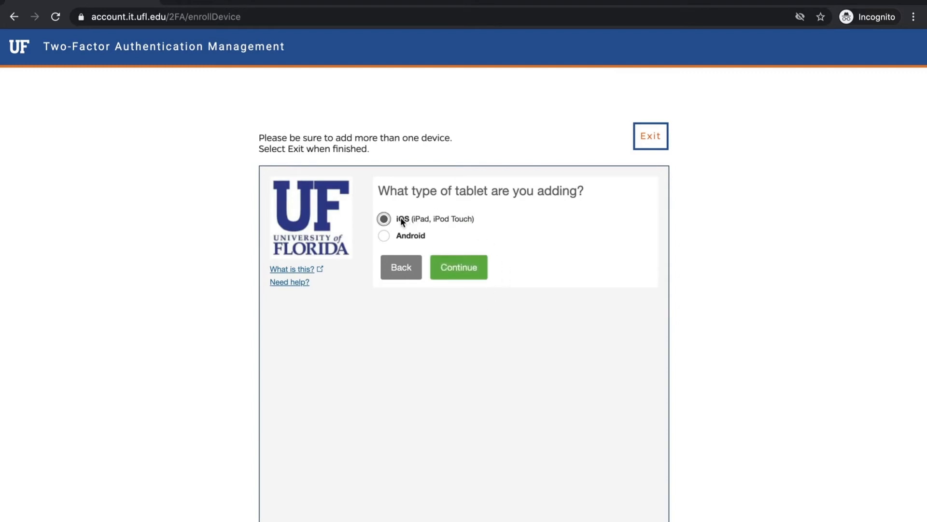
left_click(458, 267)
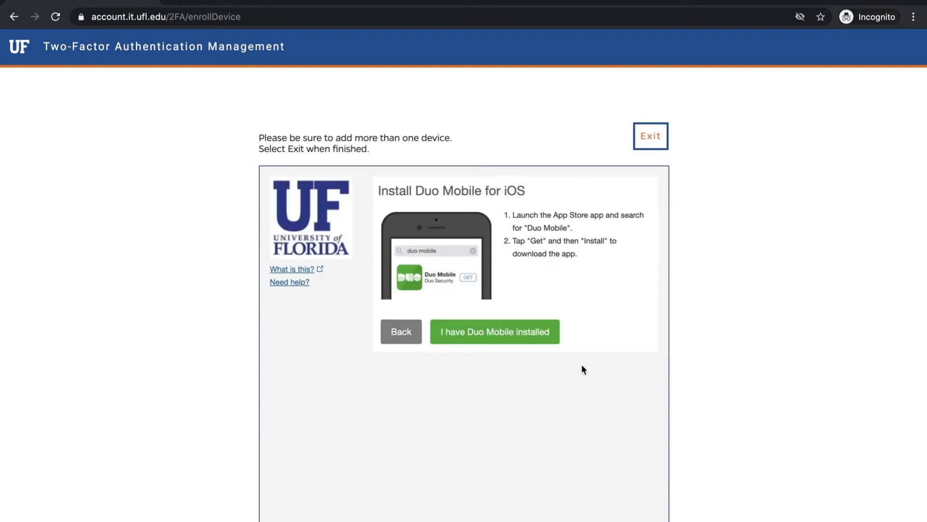
mouse_move(567, 338)
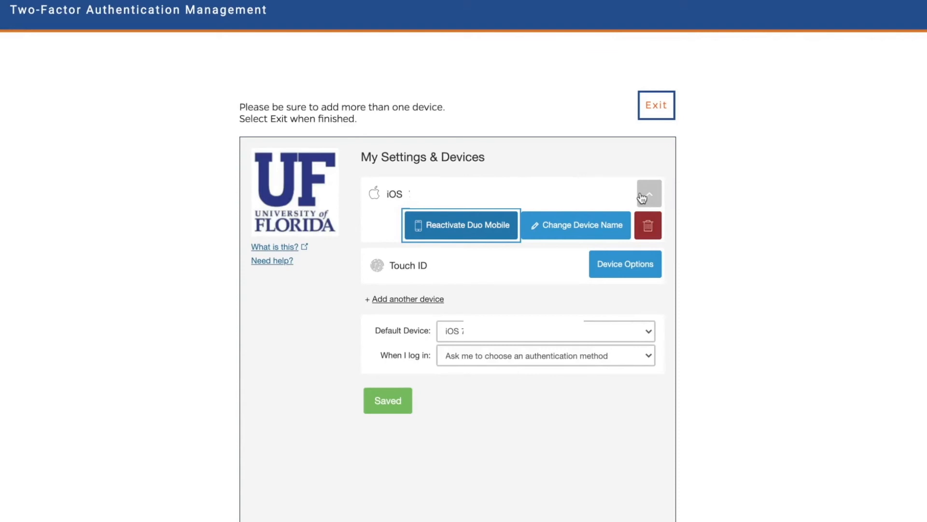
mouse_move(534, 216)
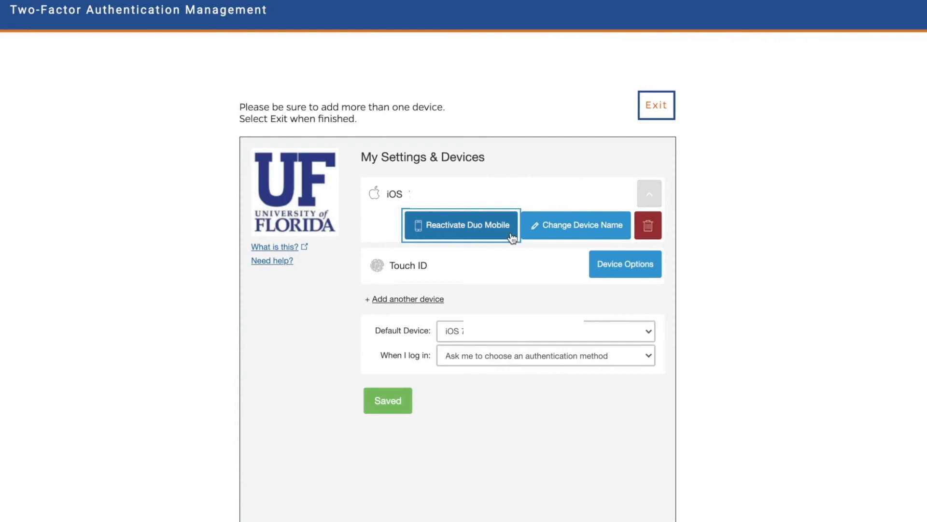
mouse_move(627, 232)
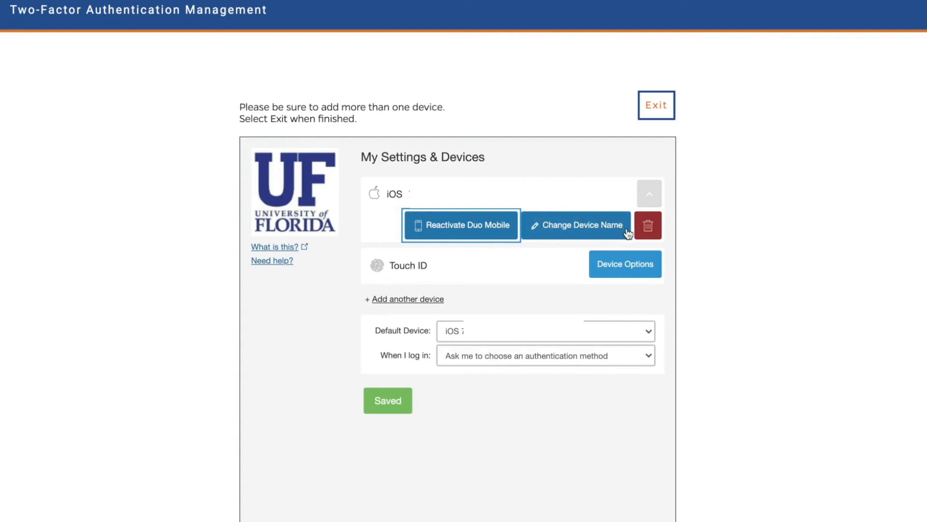